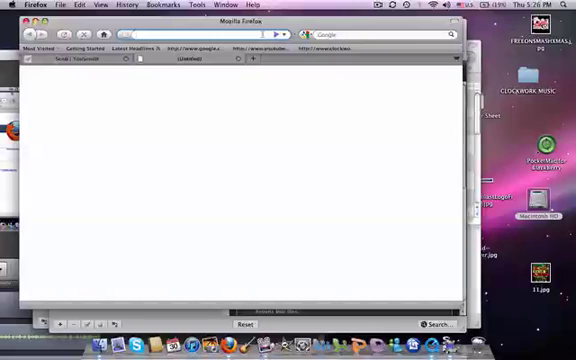
type("www.duplicatefilesoftware.com/")
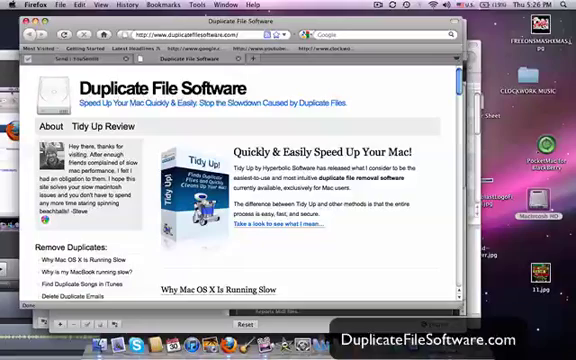
scroll("down", 3)
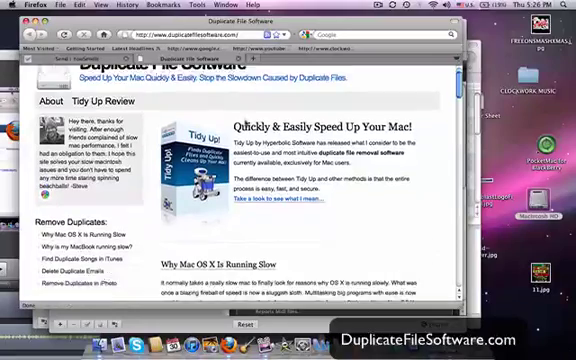
scroll("down", 3)
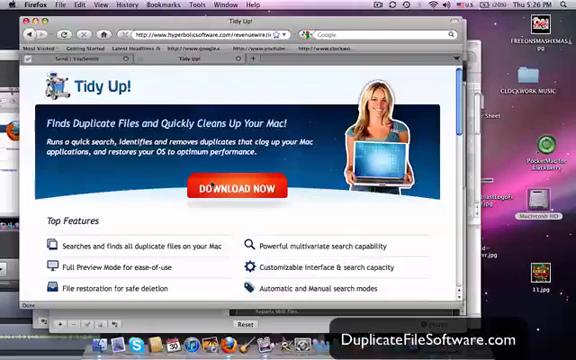
Step: Scroll down the Tidy Up! product page to its Top Features and review awards
scroll("down", 3)
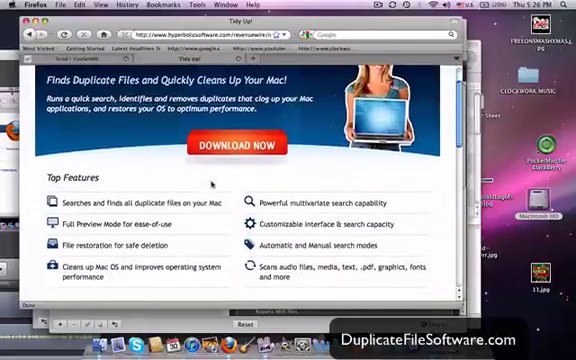
scroll("down", 3)
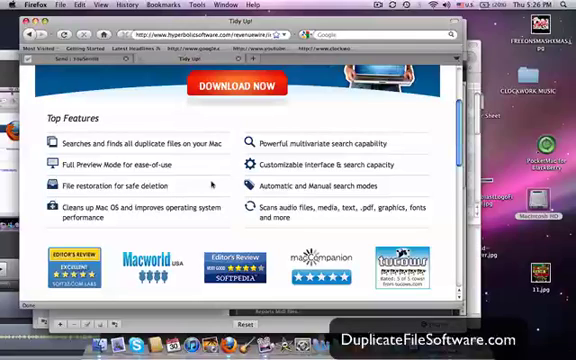
scroll("down", 3)
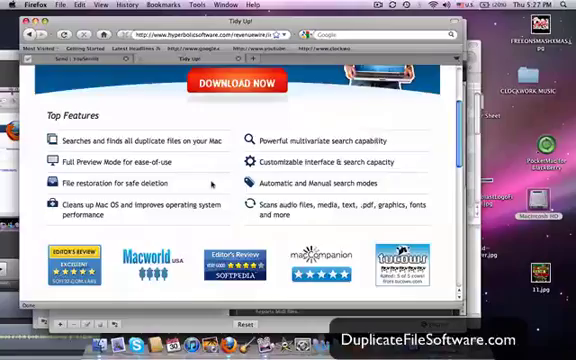
scroll("down", 3)
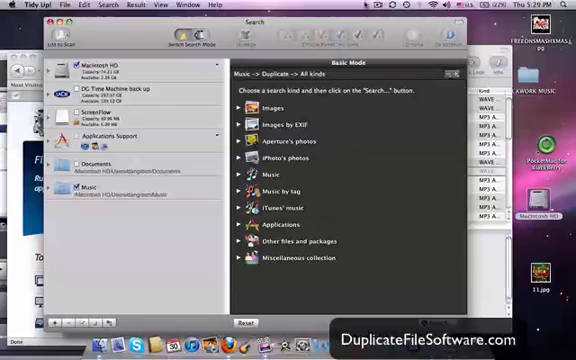
Step: View the search kind list for the Basic Mode duplicate search of the Music folder
left_click(537, 9)
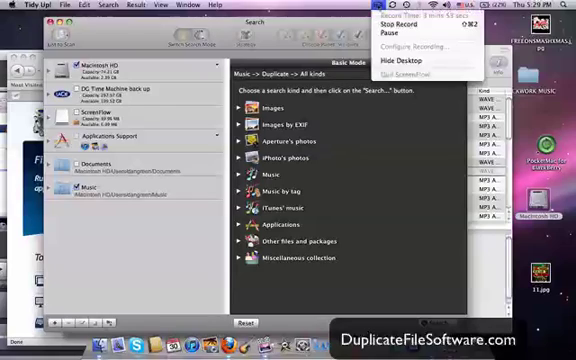